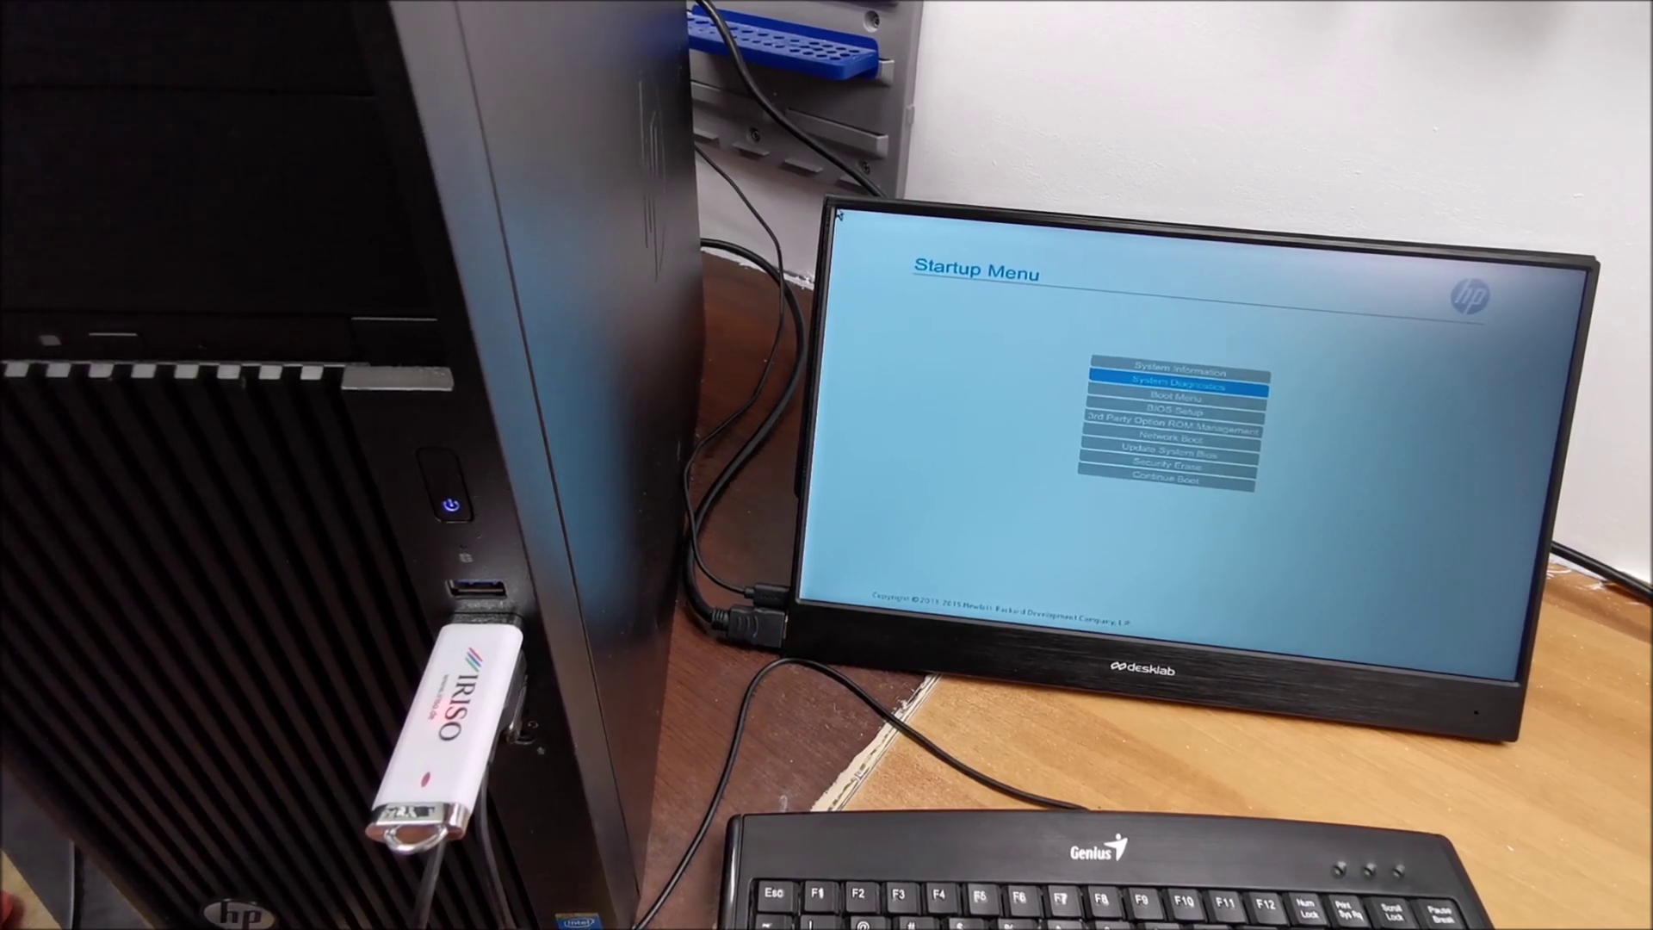
# Enter the Boot Menu so the legacy USB drive entry is highlighted among boot devices
pyautogui.press('Down')
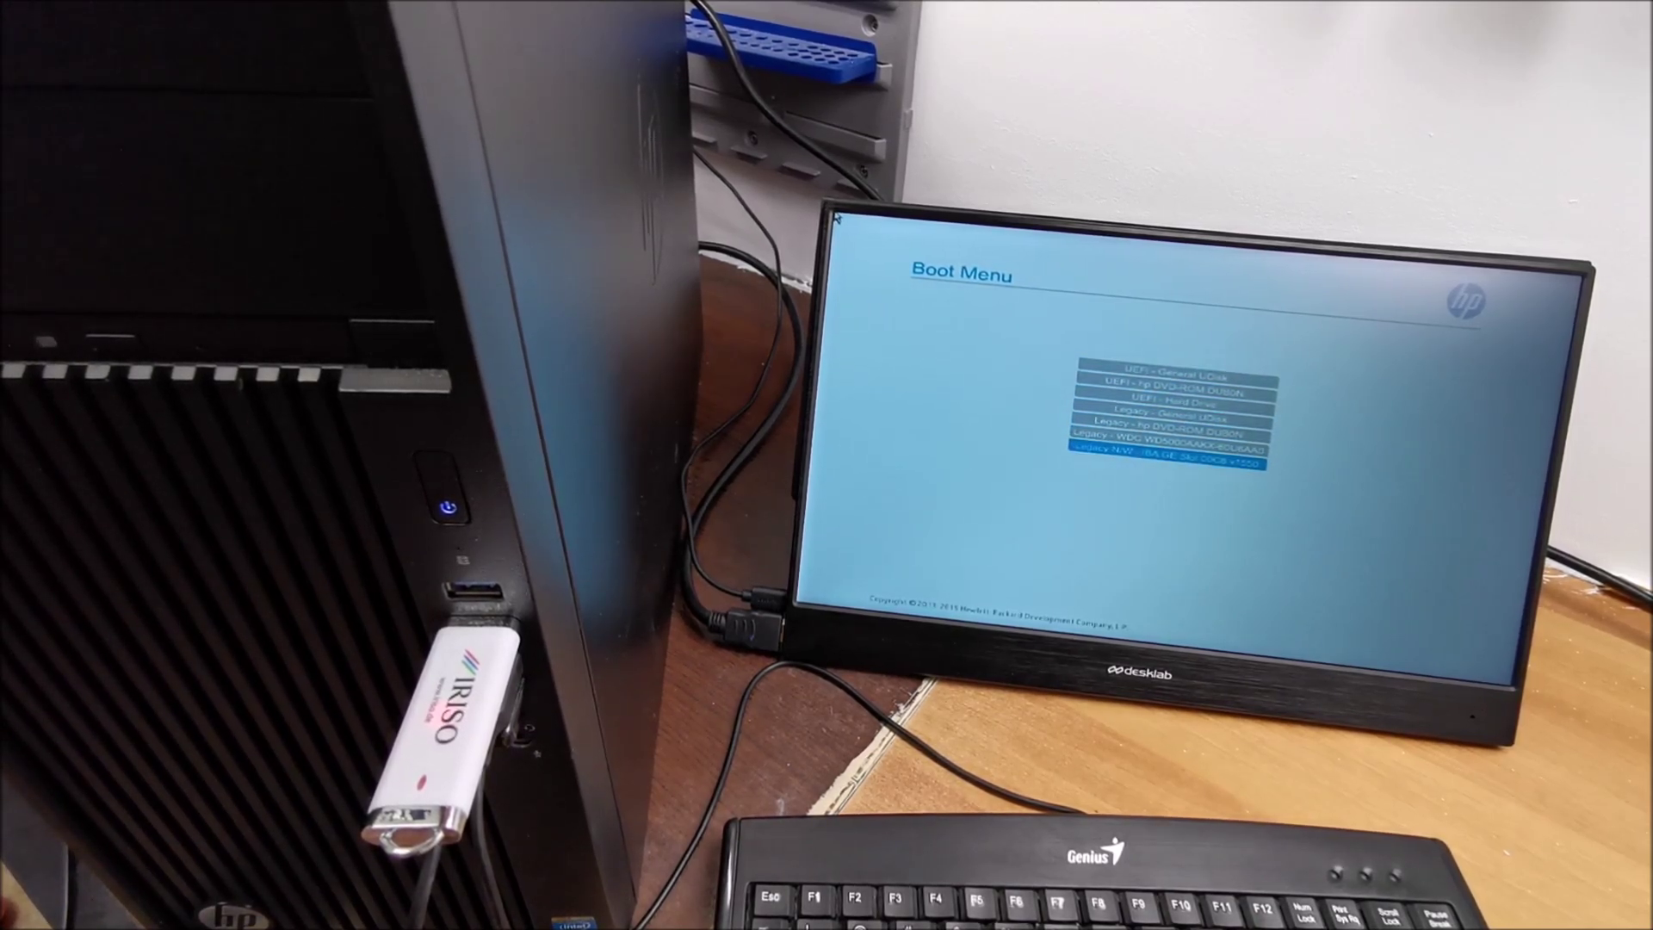
# Move the highlight up from the USB drive to the legacy WDC hard disk entry
pyautogui.press('Up')
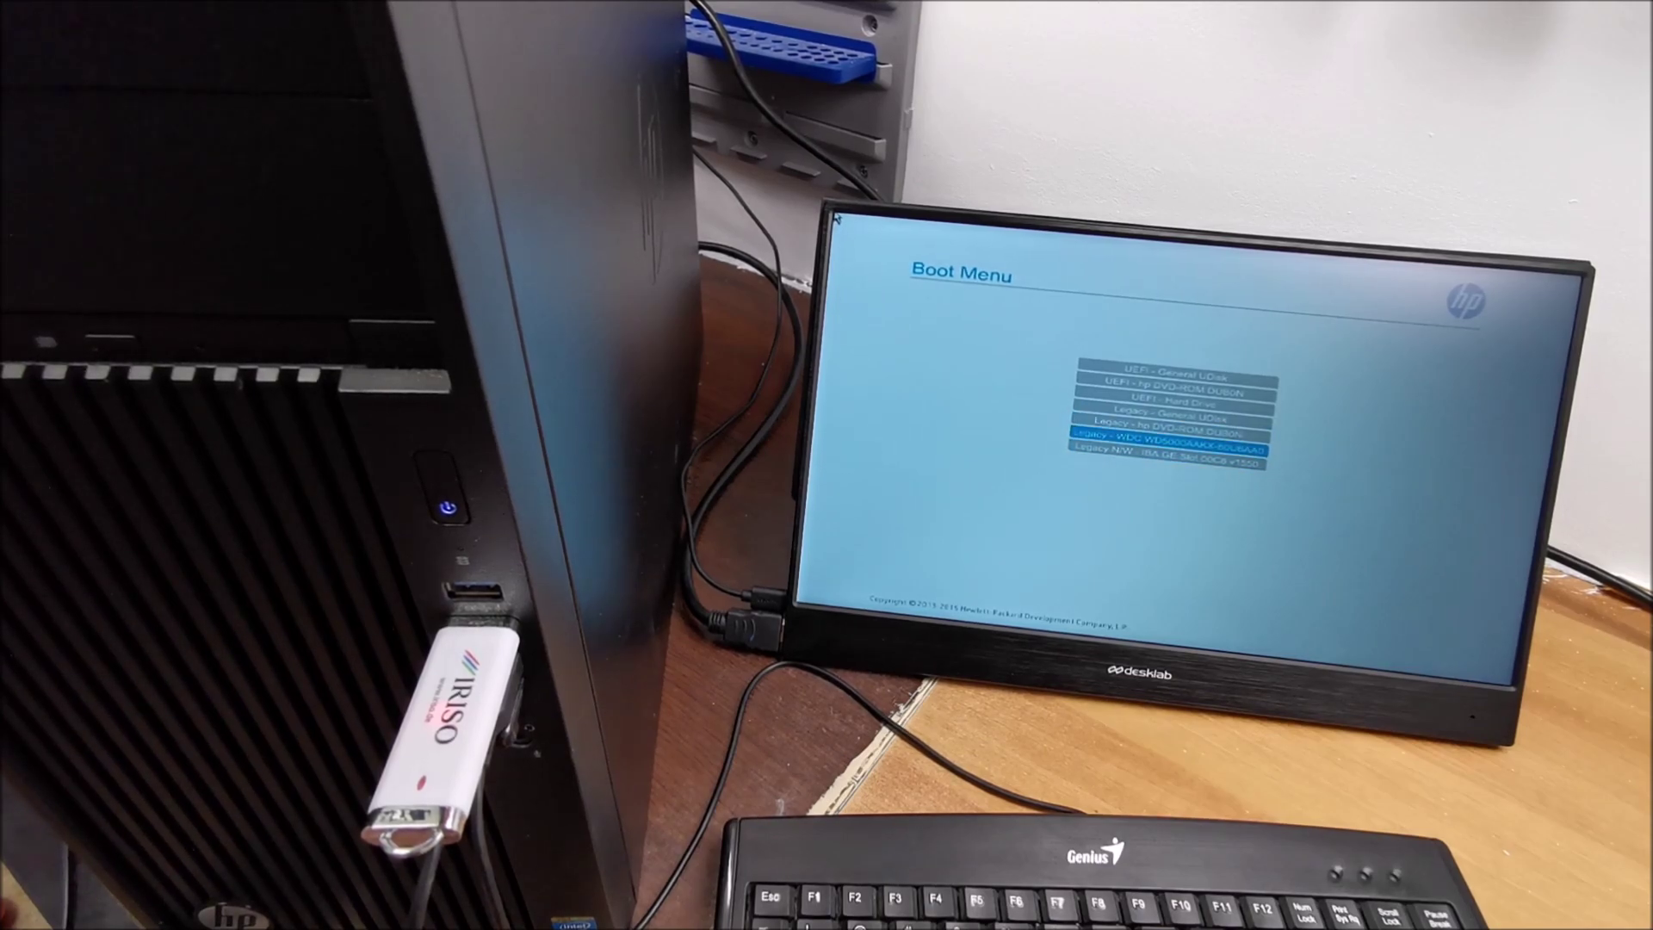